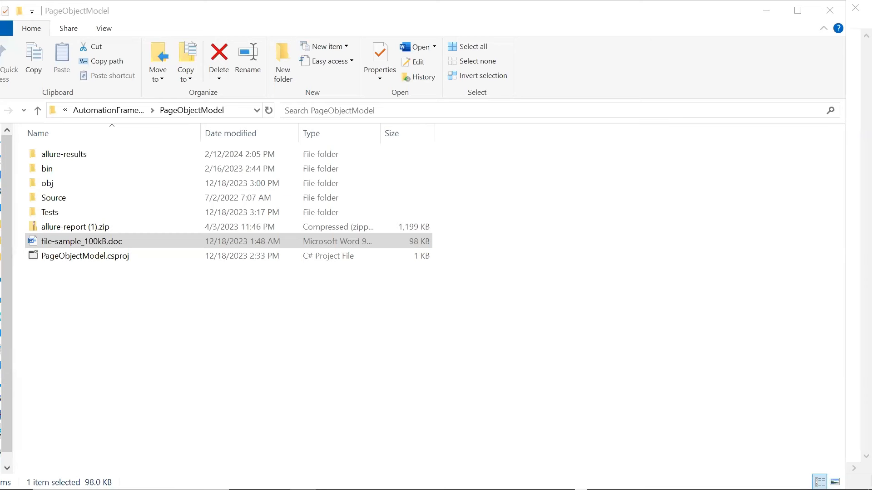
mouse_move(501, 303)
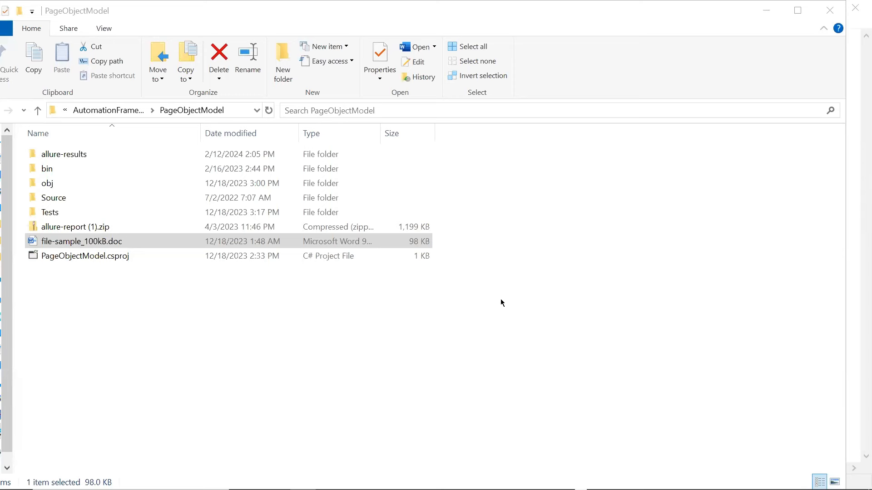
mouse_move(716, 228)
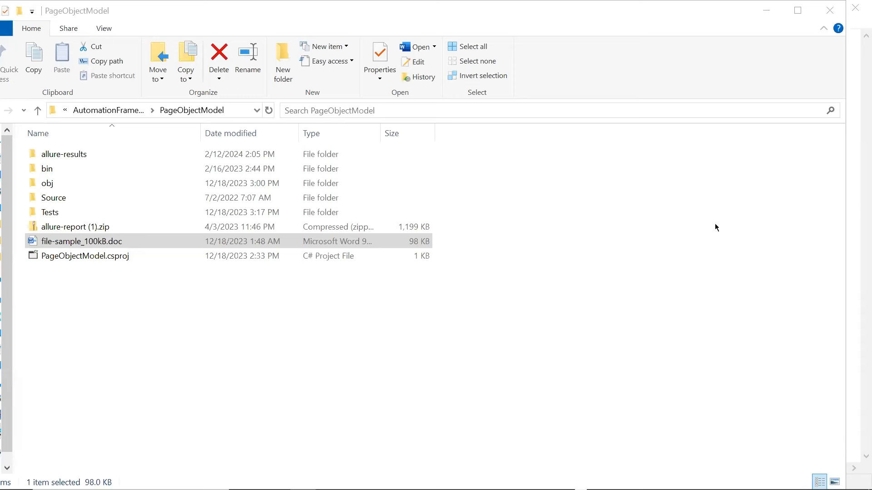
mouse_move(409, 156)
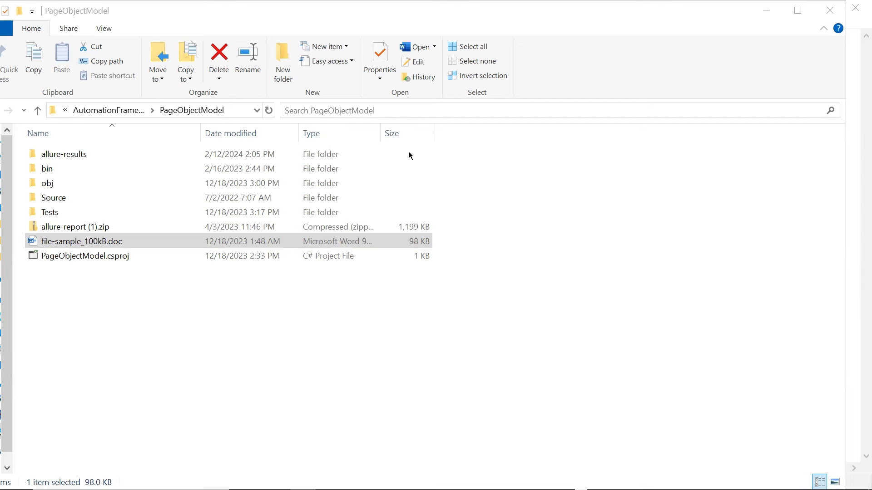
mouse_move(503, 104)
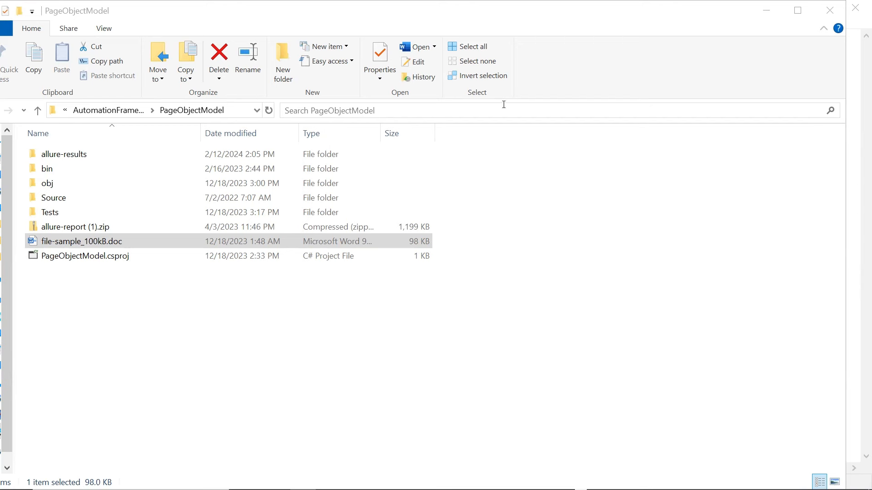
- Inspect the allure-results folder contents and return to the PageObjectModel folder
click(63, 154)
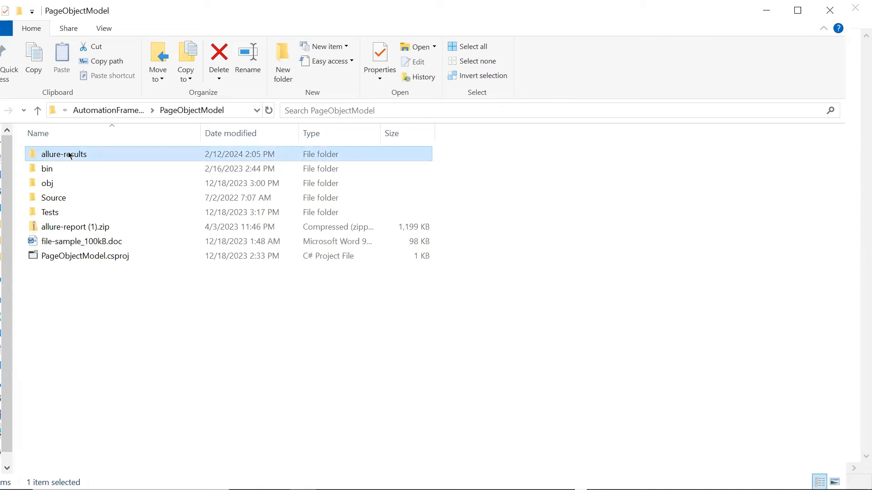
double_click(64, 154)
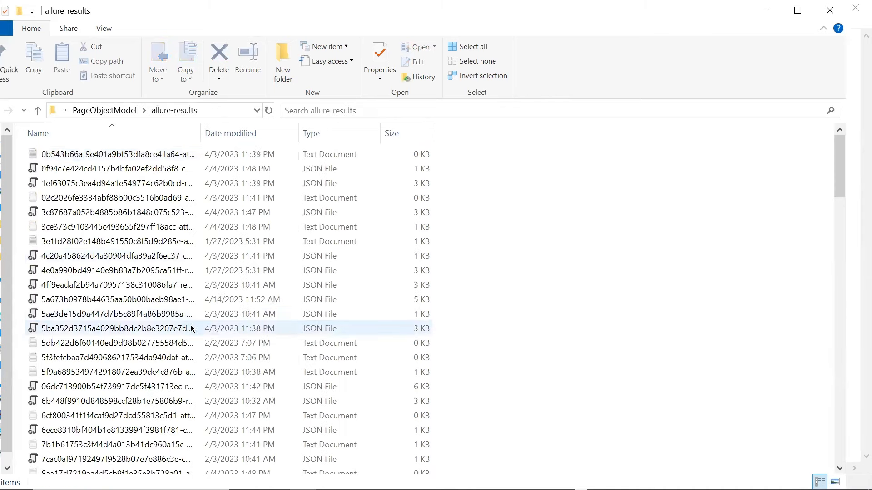
click(109, 358)
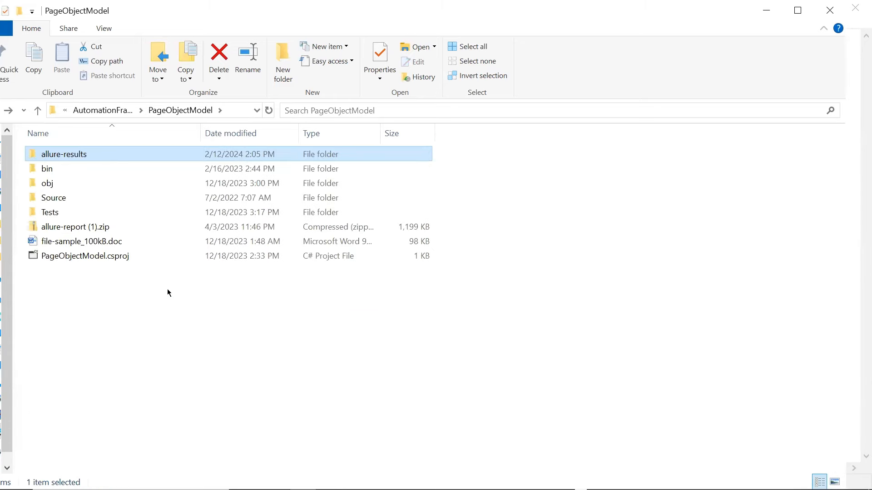
mouse_move(185, 293)
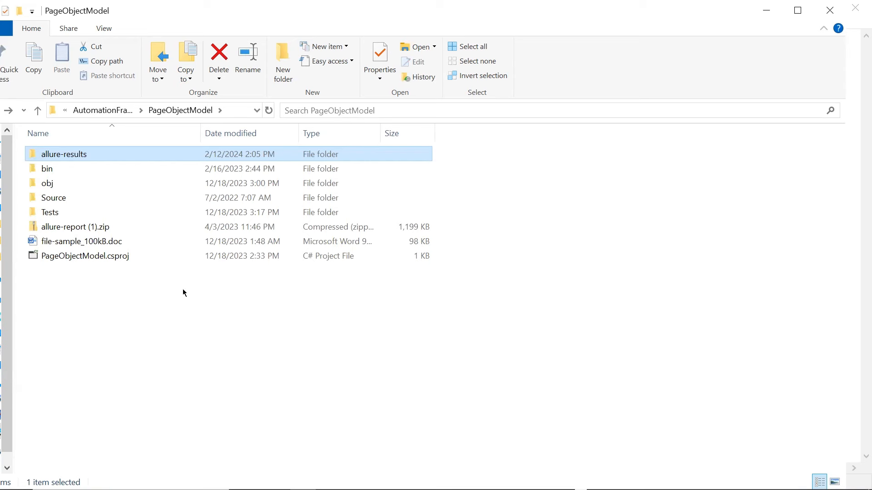
mouse_move(212, 298)
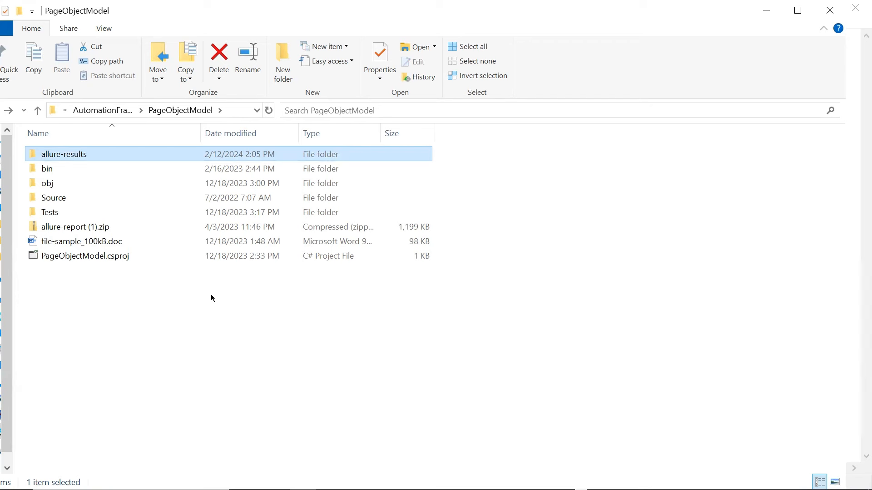
mouse_move(236, 243)
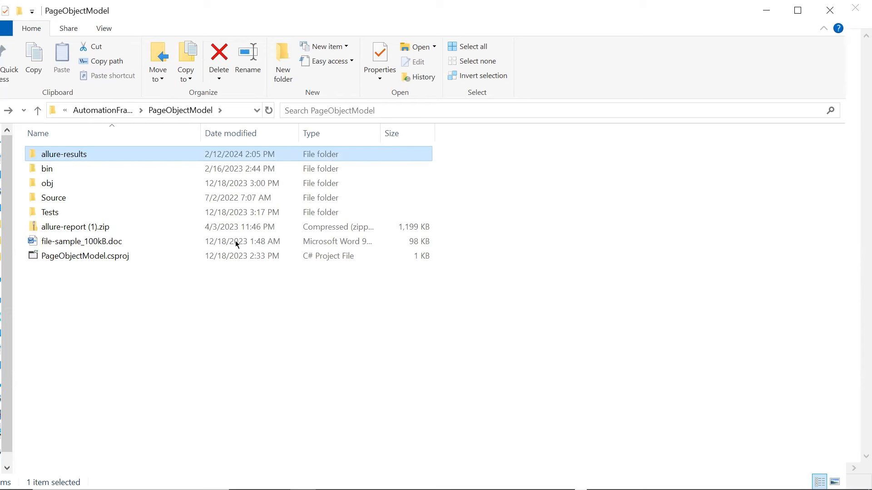
mouse_move(234, 109)
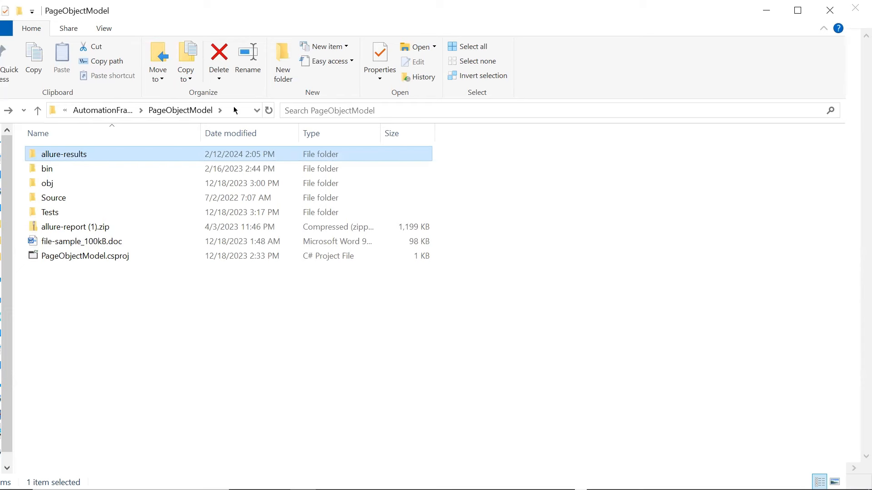
double_click(63, 154)
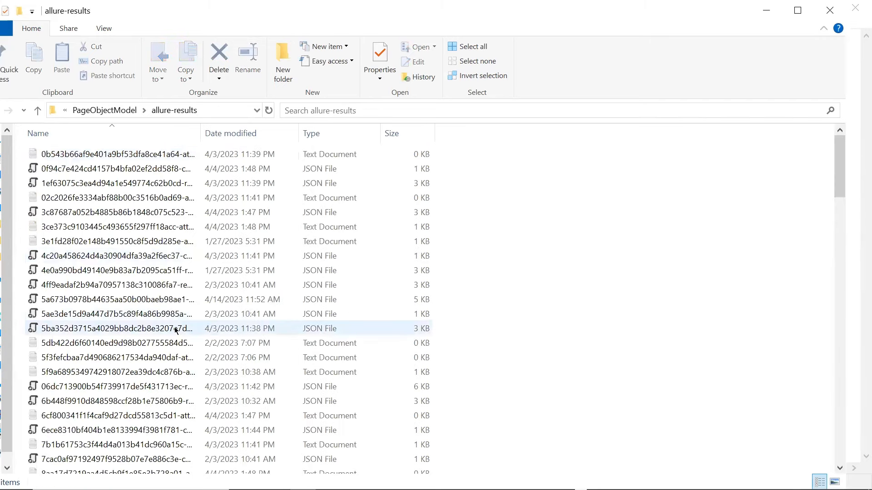
click(104, 430)
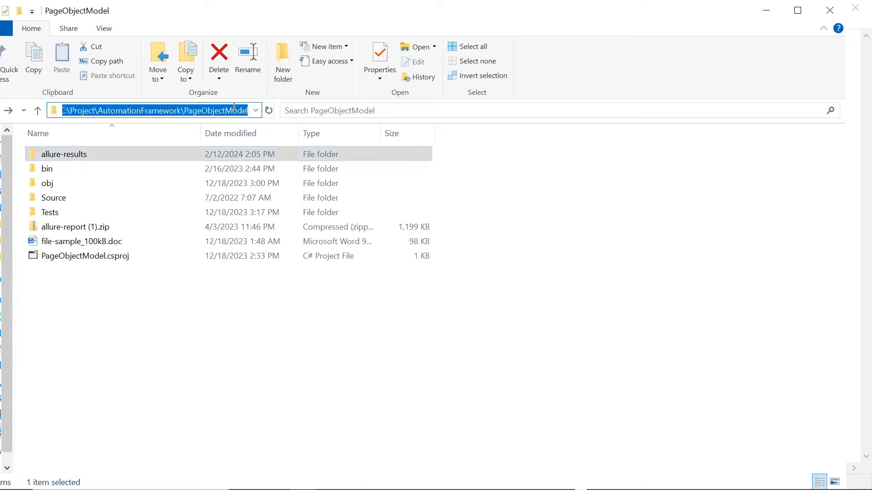
- Launch Command Prompt from the address bar and enter 'allure serve allure-results'
text(cmd)
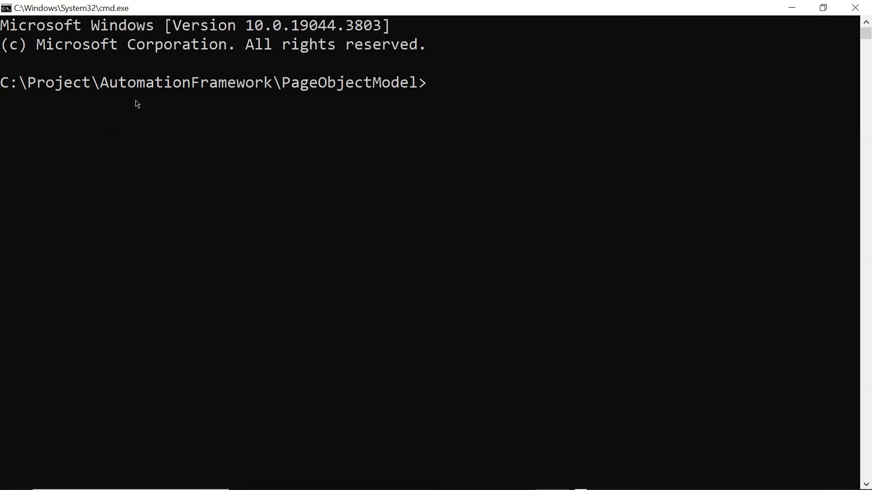
text(allure serv)
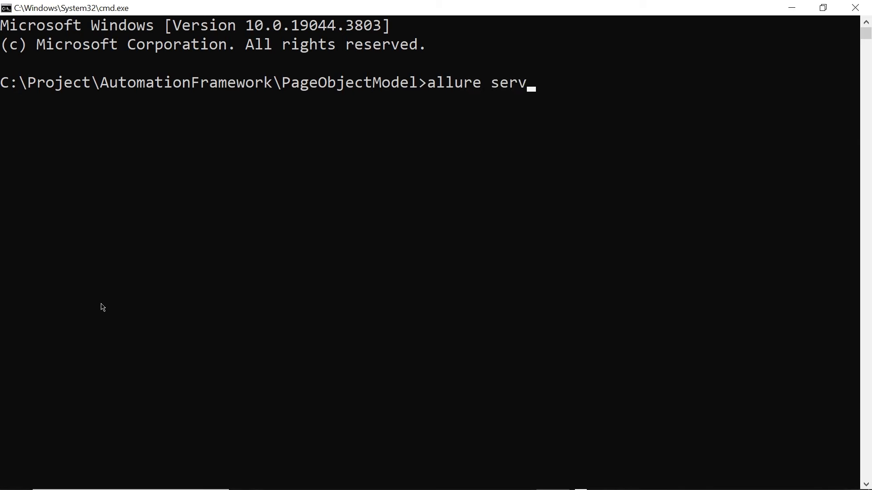
text(e a)
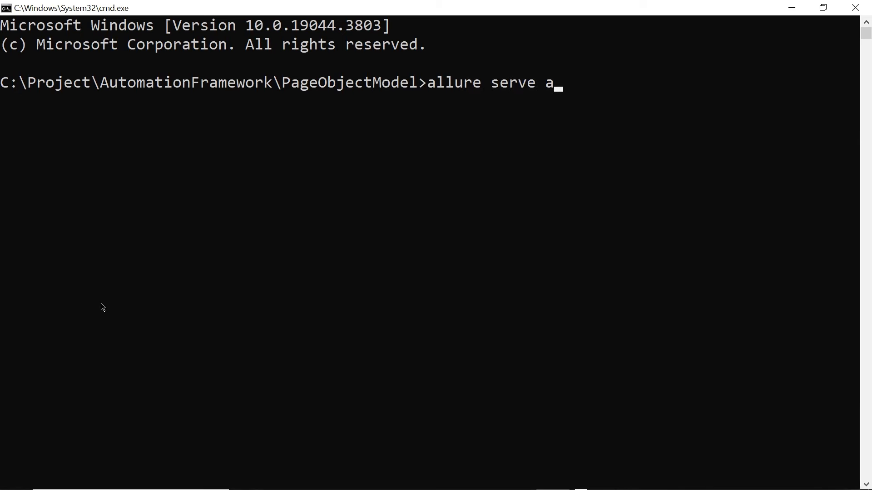
text(llure-results)
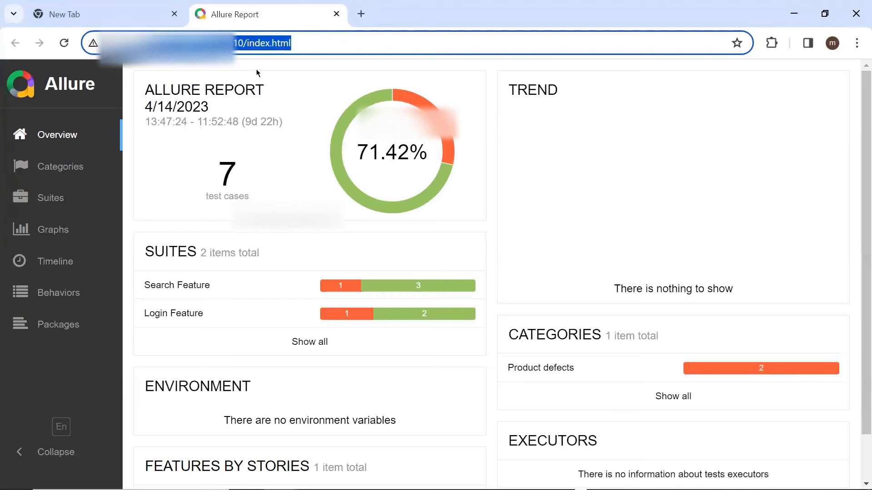
mouse_move(654, 144)
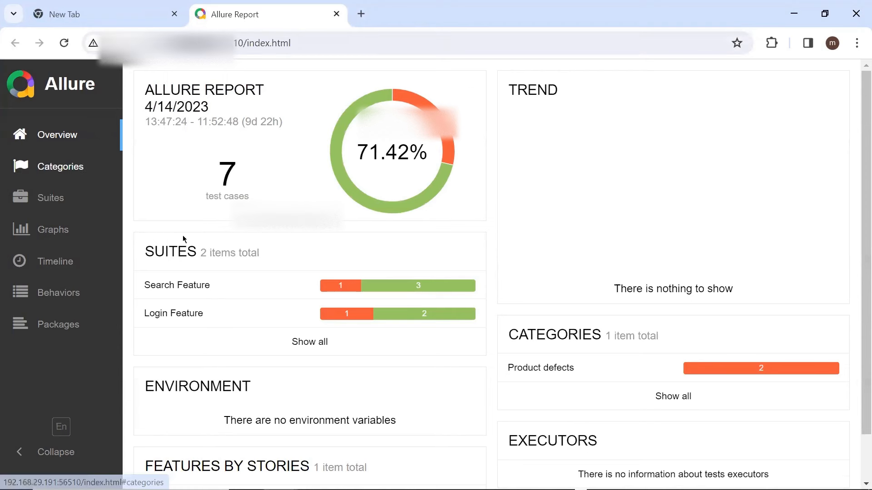
- View the served Allure report overview showing 7 test cases at 71.42%
click(60, 166)
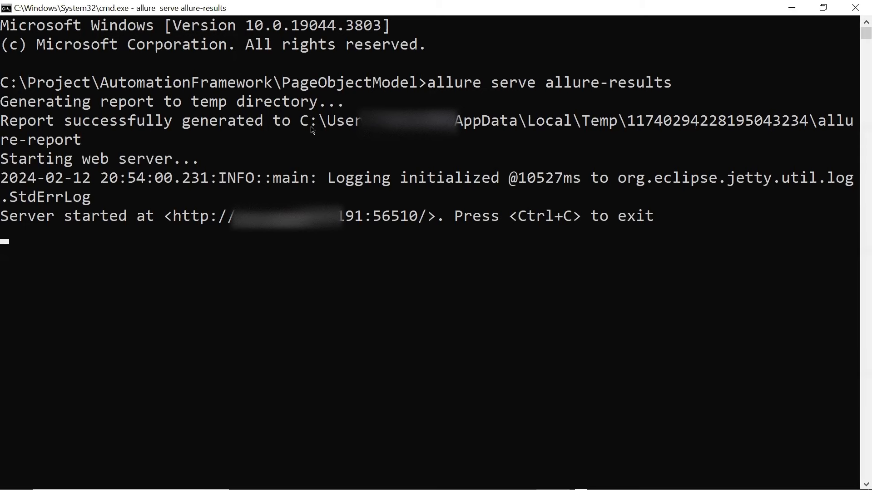
mouse_move(376, 145)
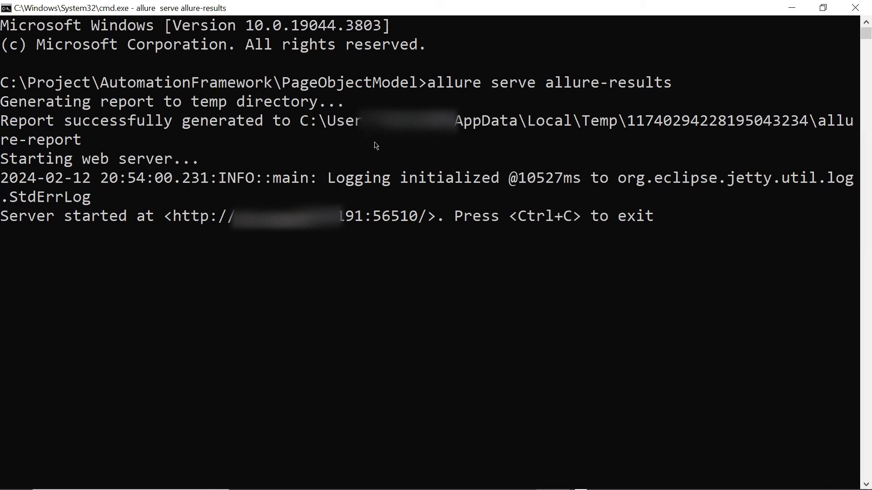
mouse_move(364, 147)
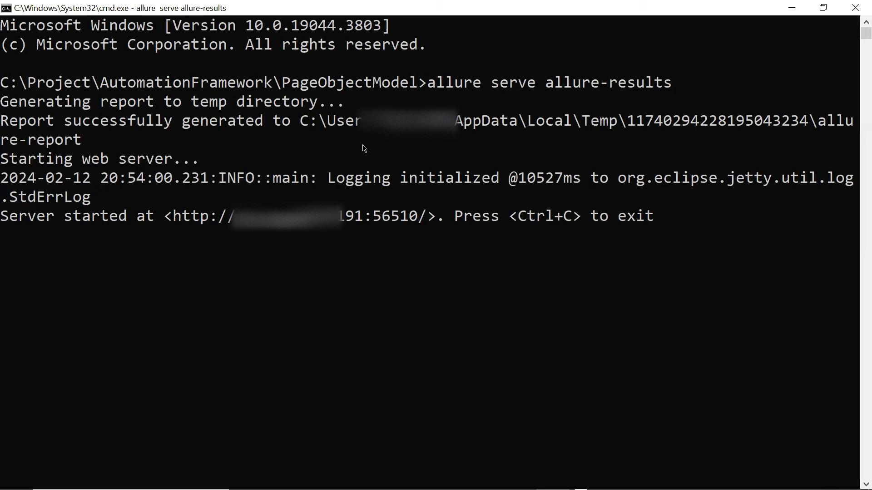
mouse_move(339, 279)
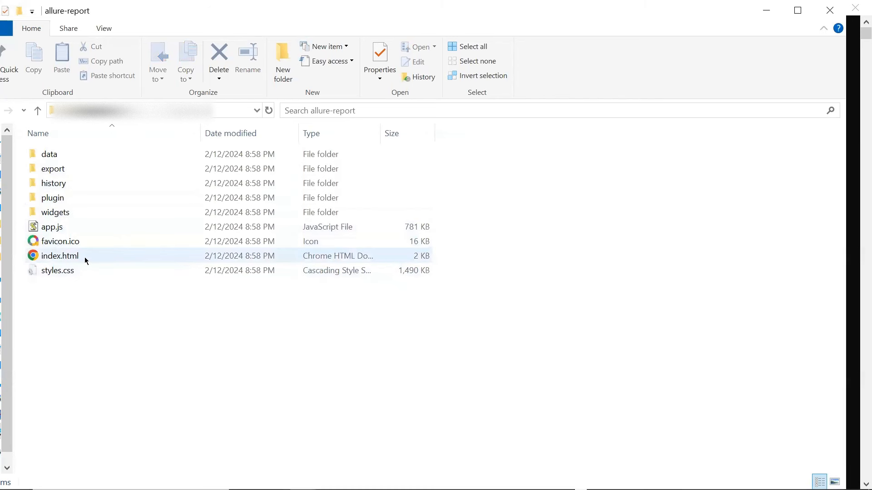
- Browse the multi-file allure-report folder, start renaming index.html, keep its name and switch to Command Prompt
click(49, 153)
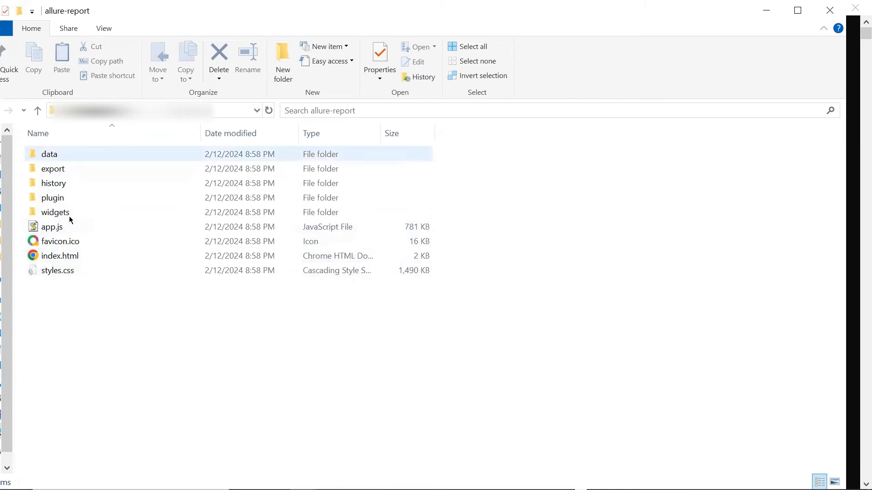
mouse_move(51, 216)
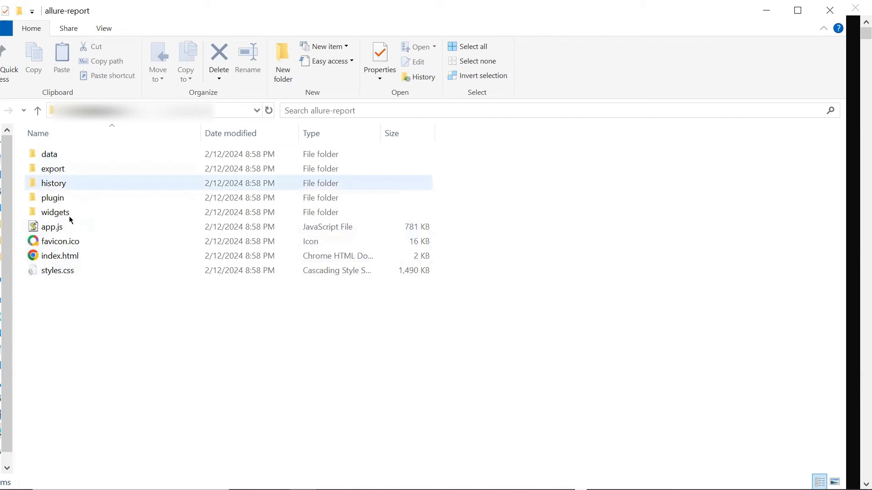
click(49, 154)
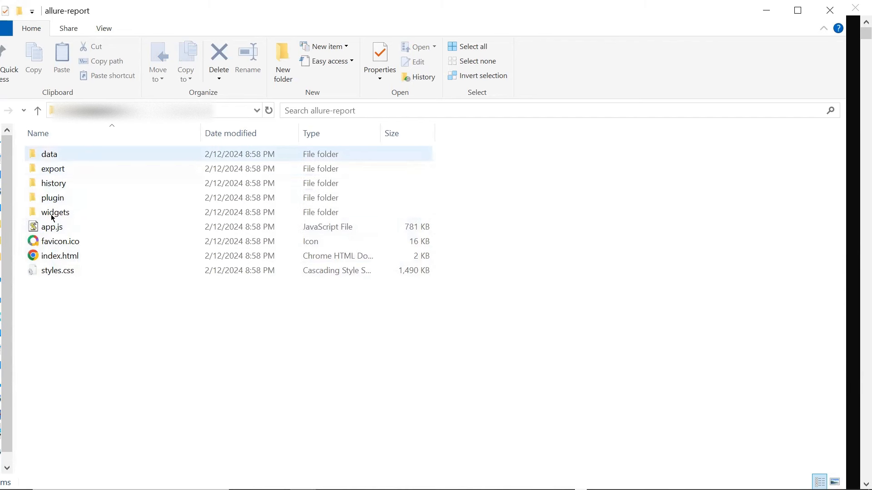
click(60, 256)
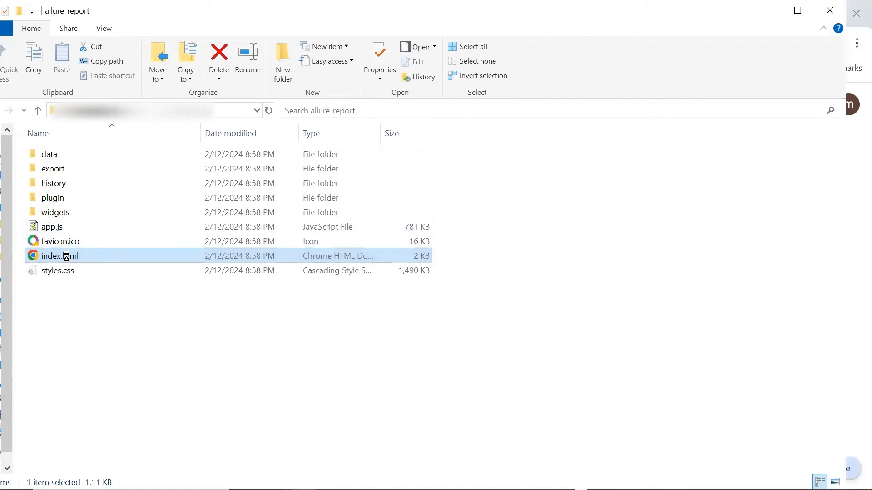
key(F2)
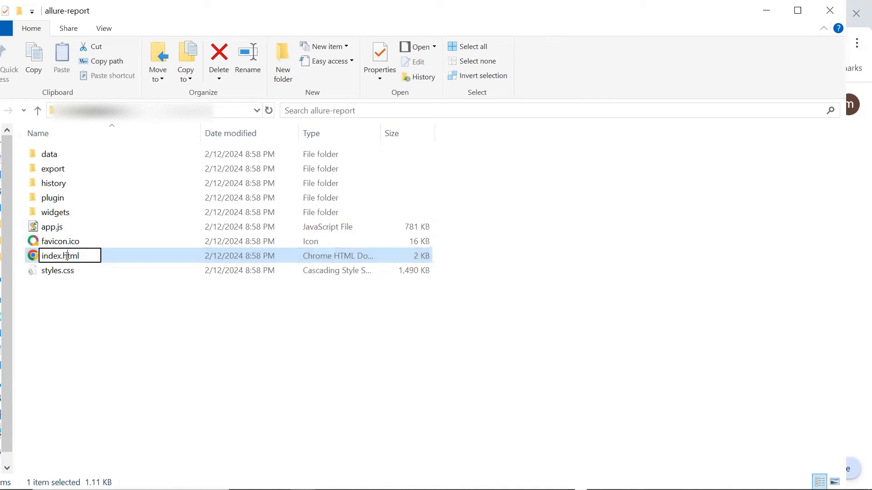
mouse_move(181, 307)
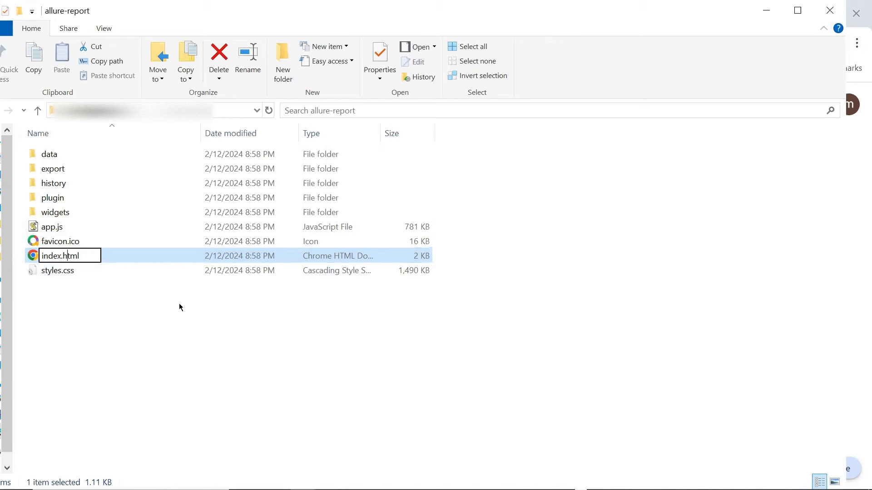
mouse_move(127, 330)
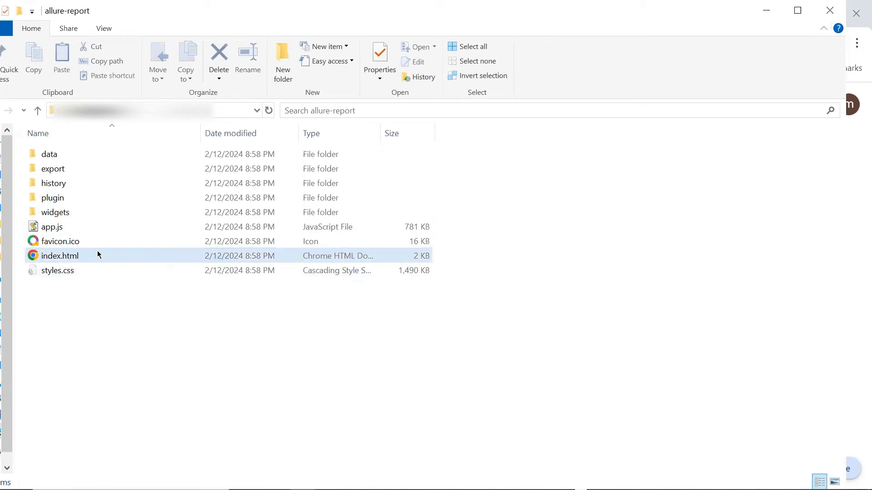
click(60, 256)
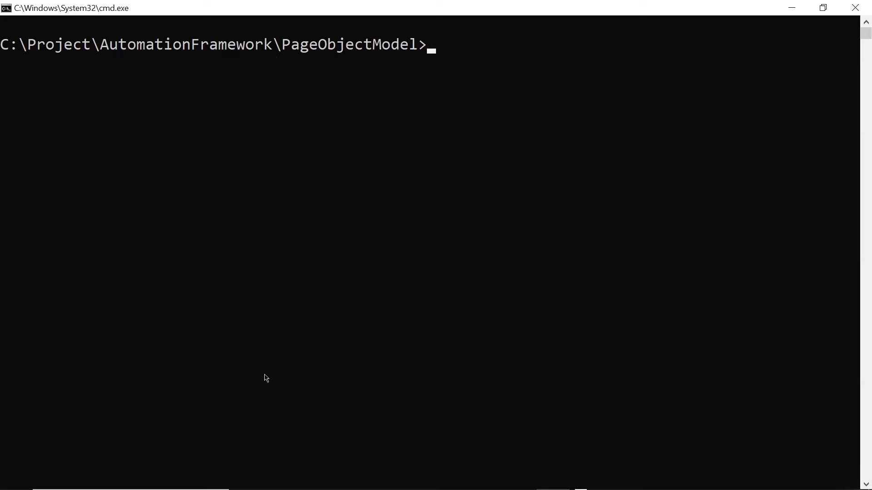
- Run 'allure generate --single-file allure-results' to build the report into allure-report
text(allure)
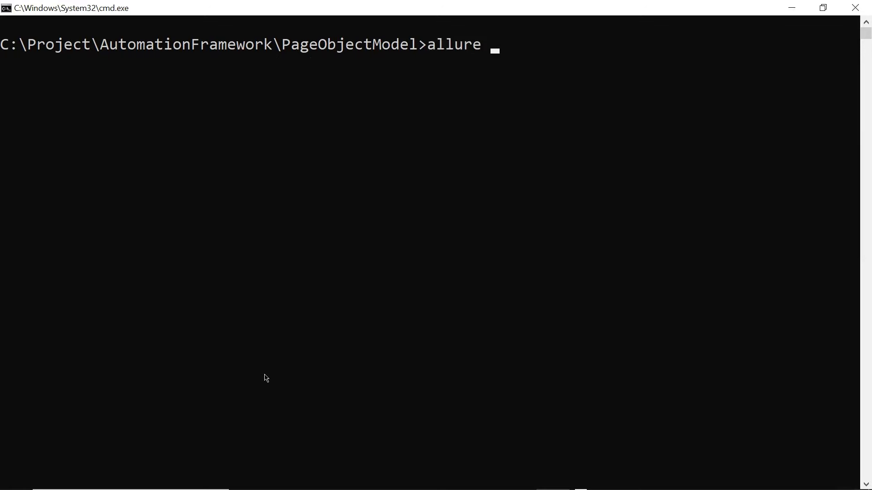
text(generate)
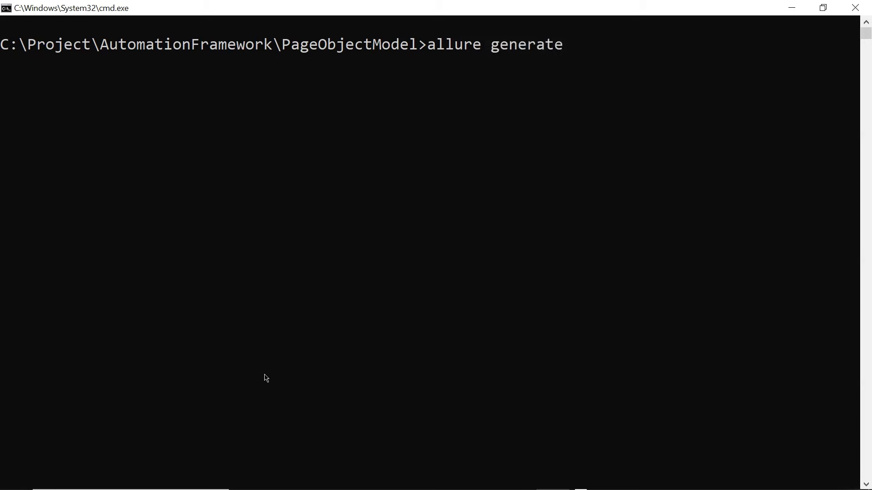
text(--)
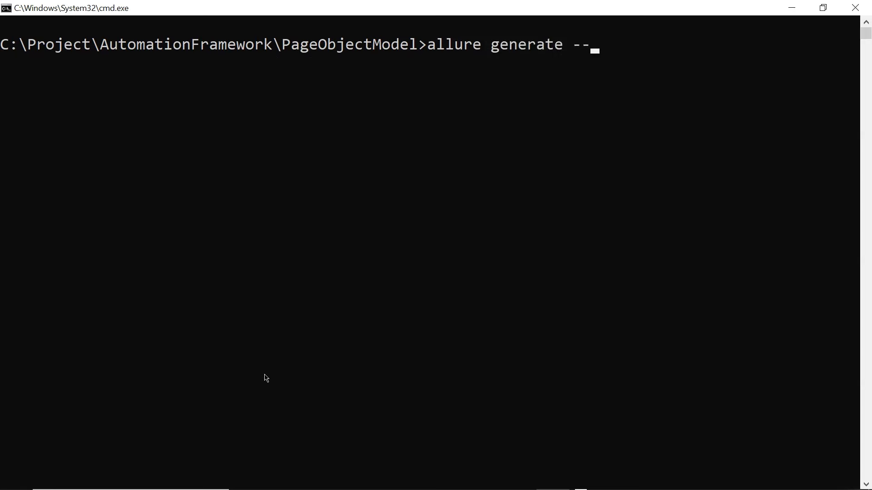
text(sing)
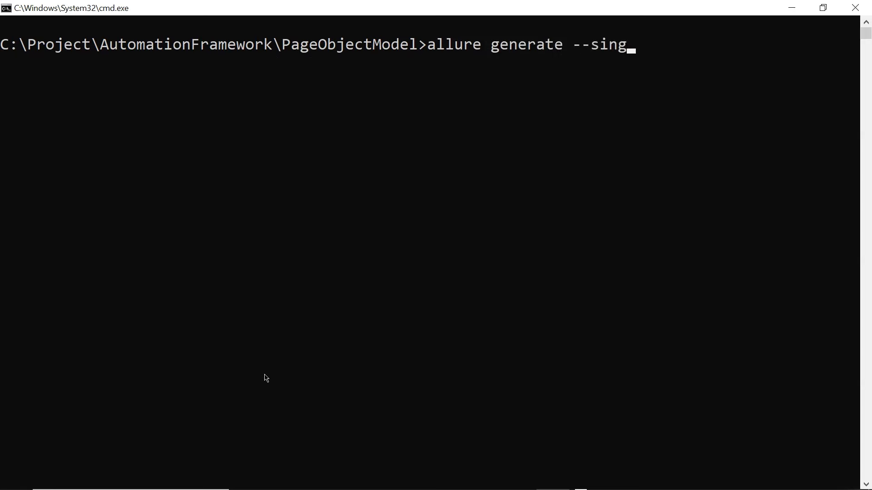
text(le-fi)
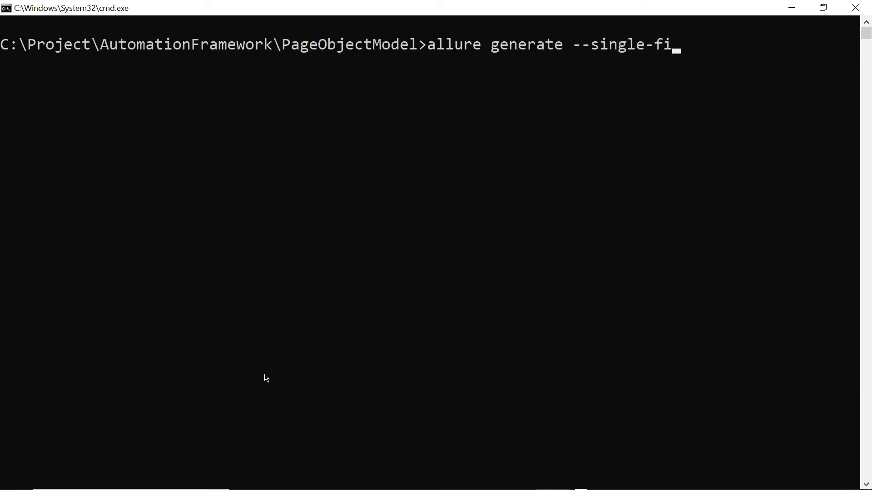
text(le "allure-report (1).zip")
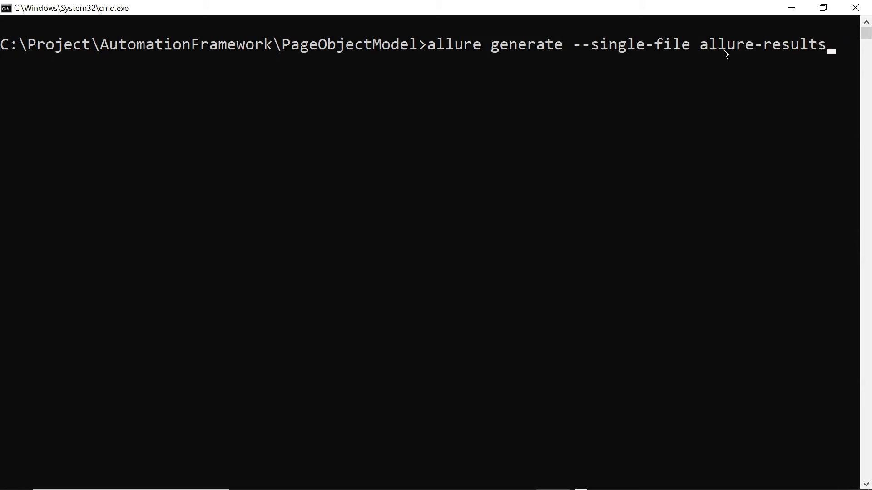
mouse_move(729, 109)
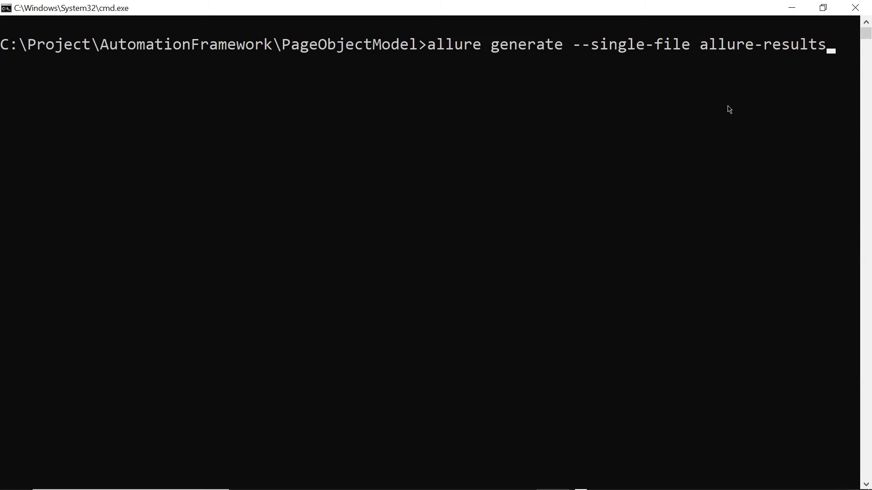
key(Enter)
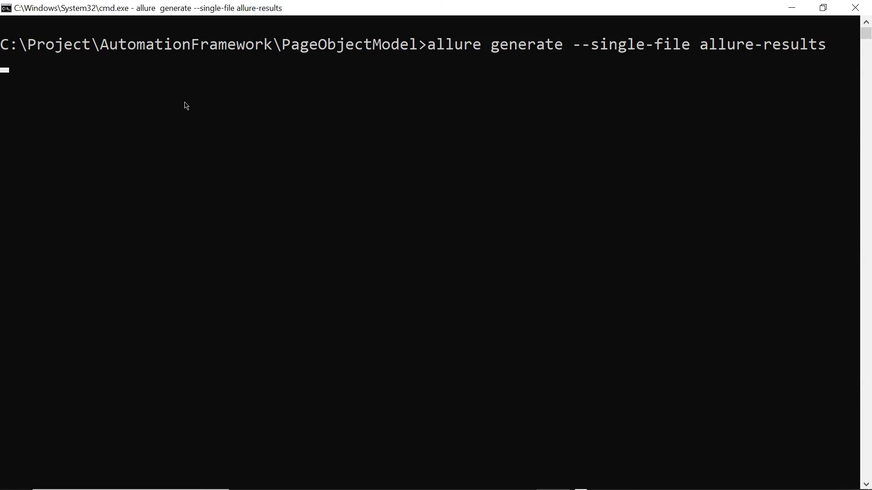
mouse_move(611, 54)
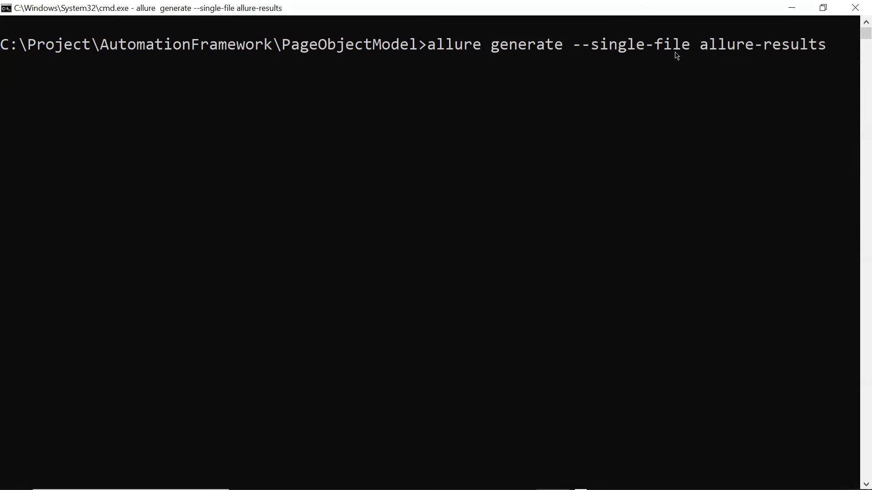
mouse_move(580, 51)
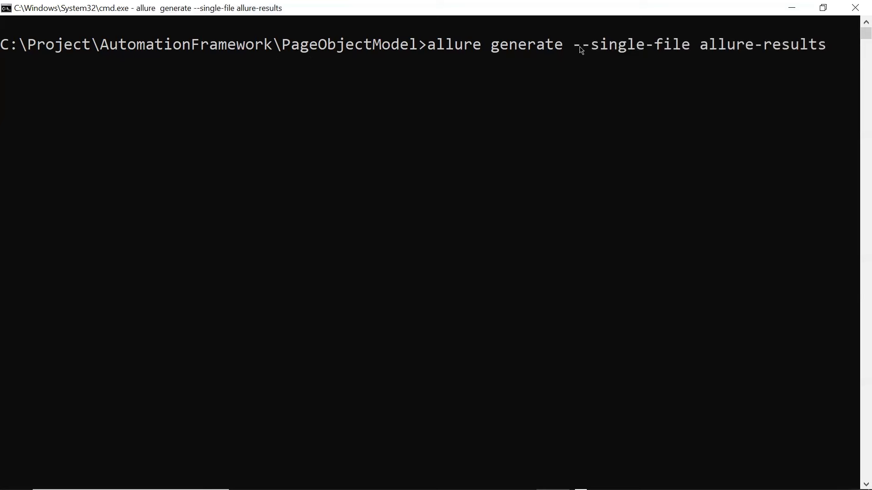
mouse_move(572, 51)
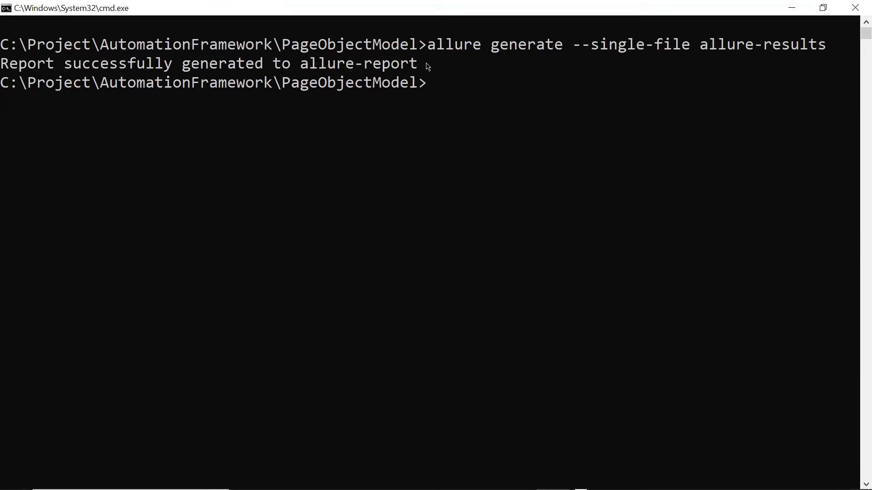
mouse_move(35, 68)
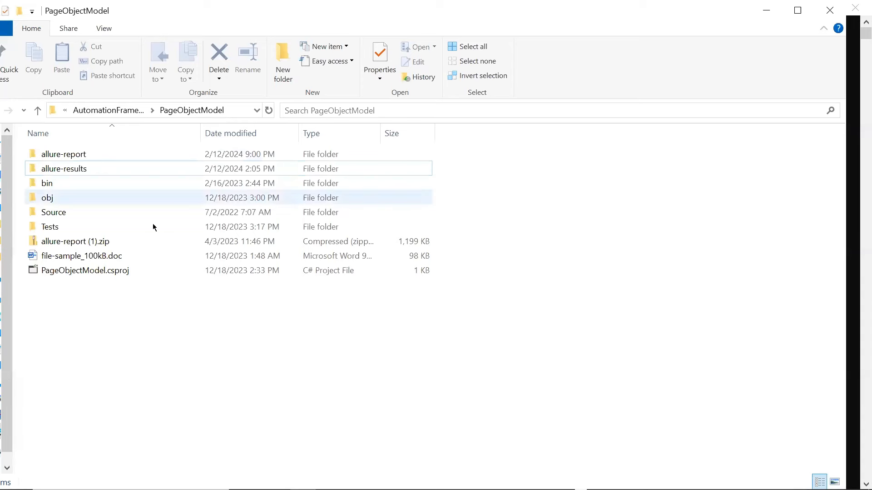
- Open the allure-report folder and launch its single 3.6 MB index.html in Chrome
click(63, 153)
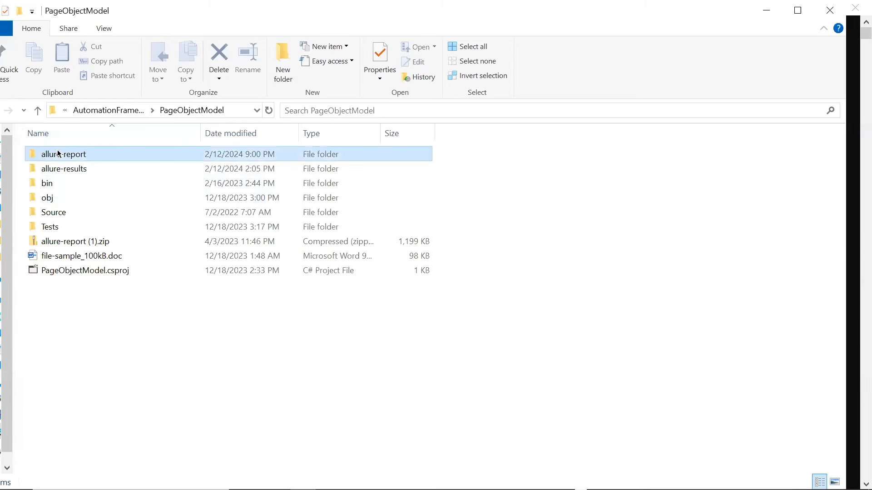
double_click(63, 154)
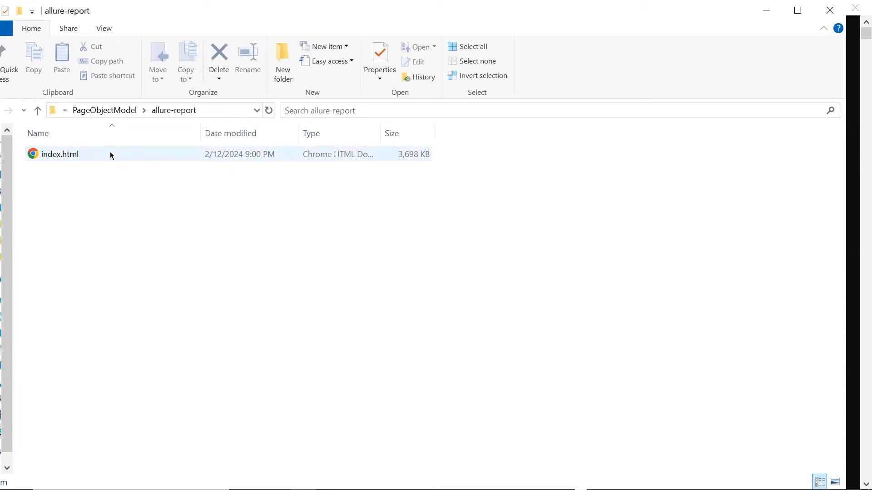
mouse_move(82, 176)
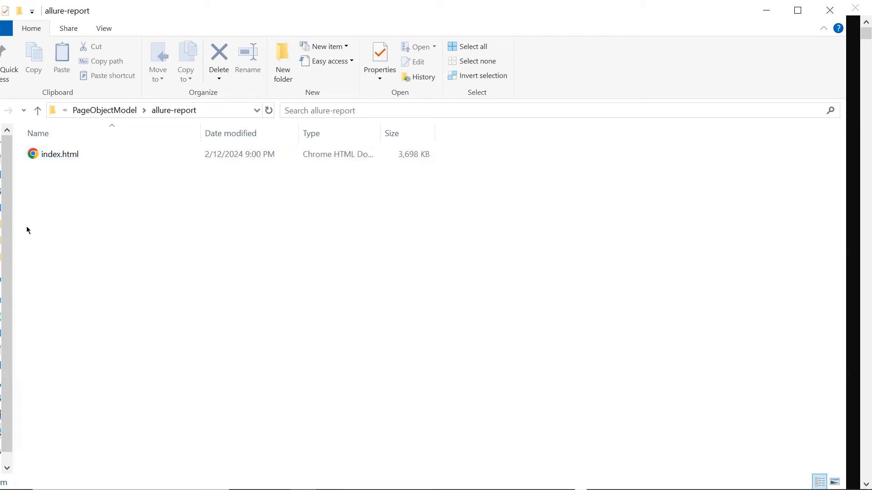
mouse_move(30, 214)
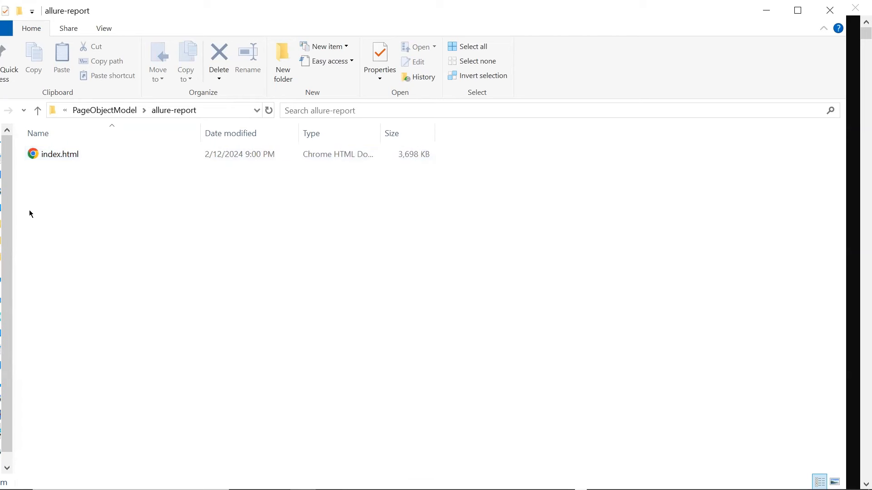
click(60, 153)
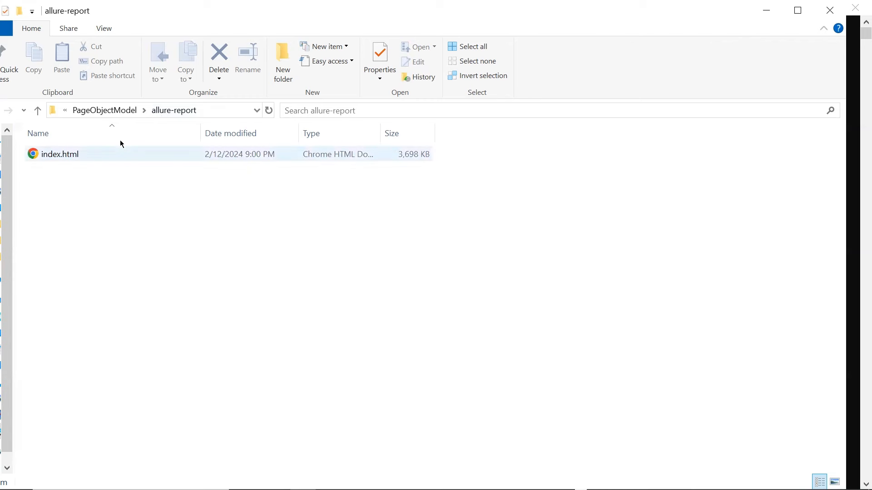
click(60, 154)
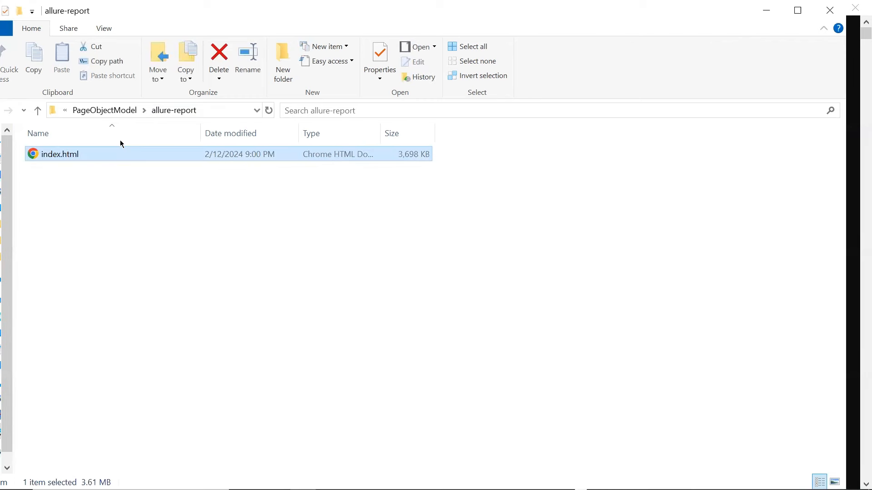
double_click(60, 153)
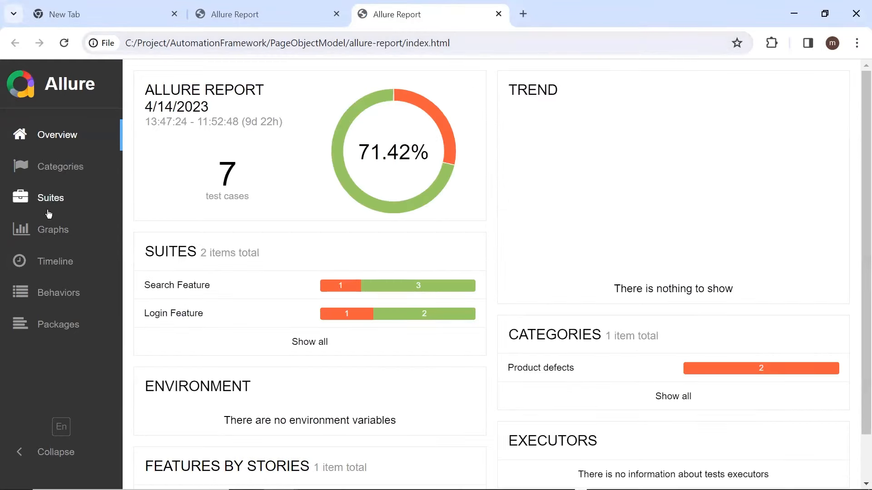
mouse_move(41, 137)
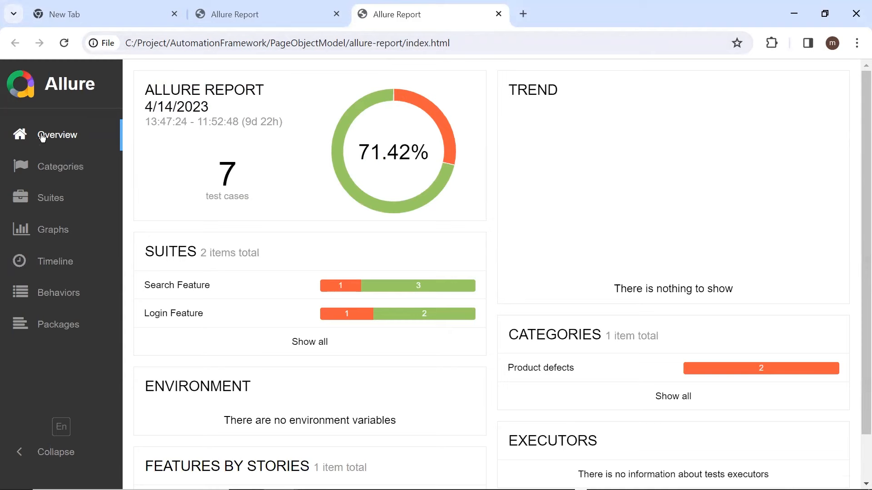
mouse_move(66, 142)
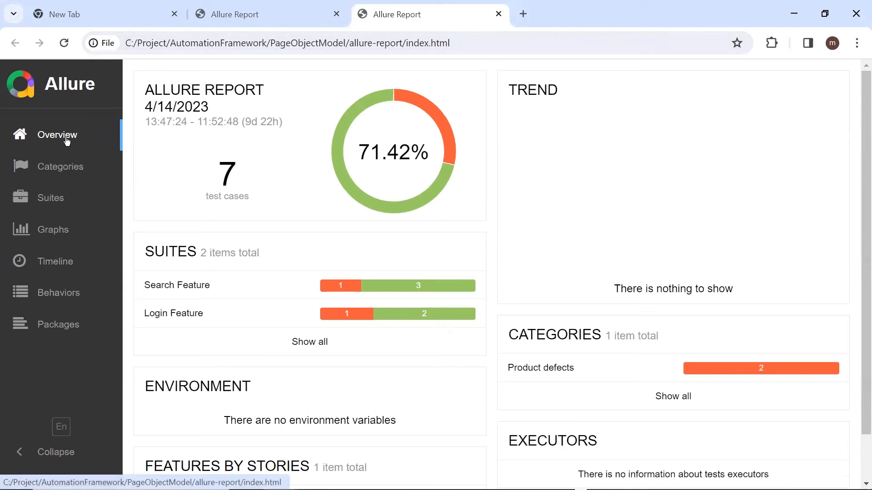
- Check the report's file path, view Categories with two product defects, then return to Overview
click(287, 44)
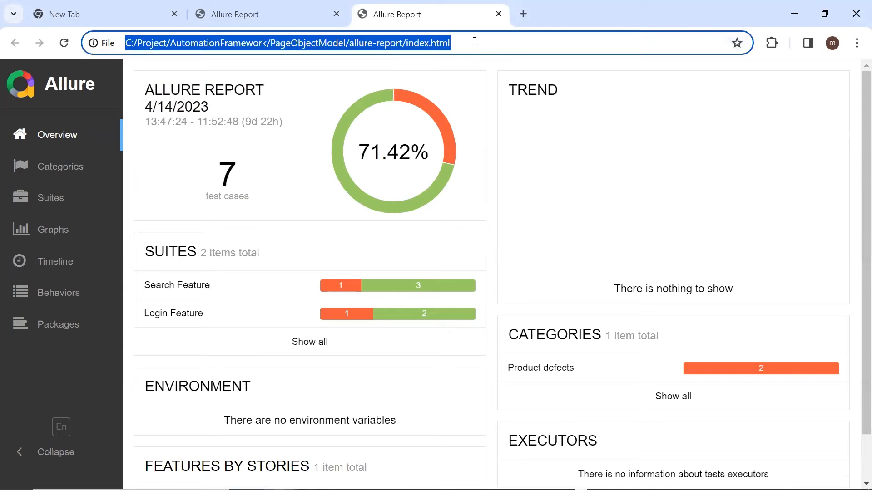
mouse_move(66, 140)
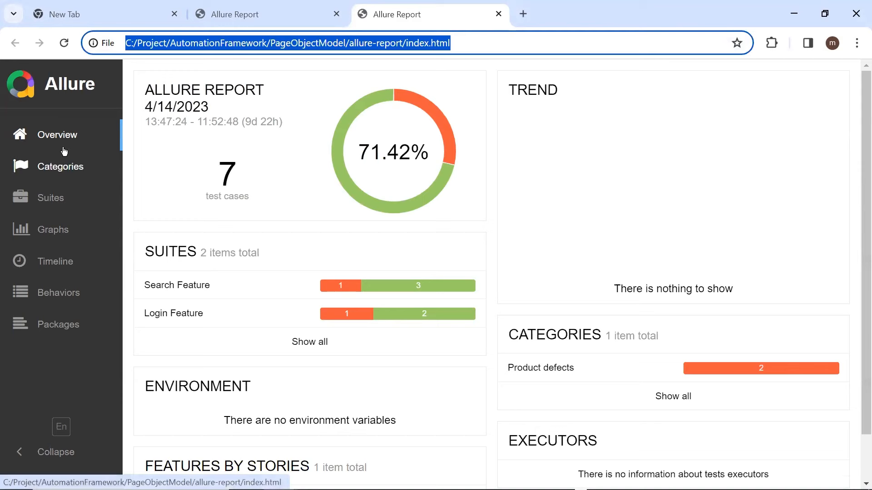
click(60, 167)
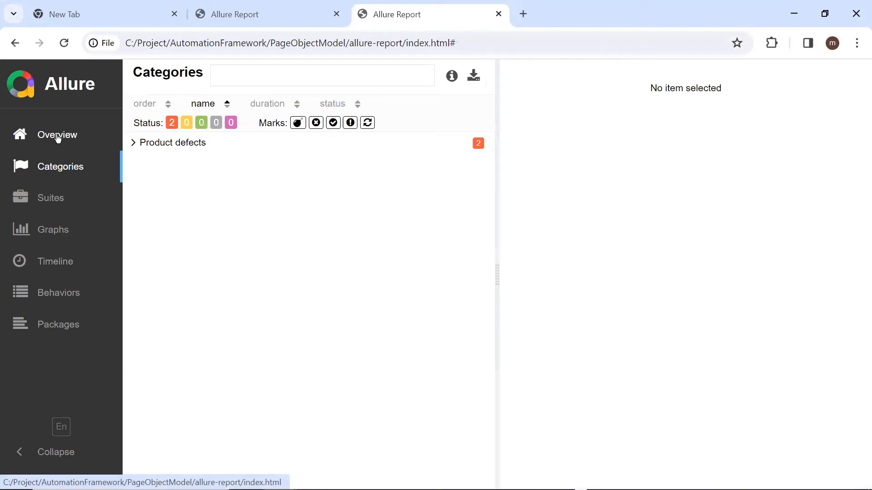
click(57, 135)
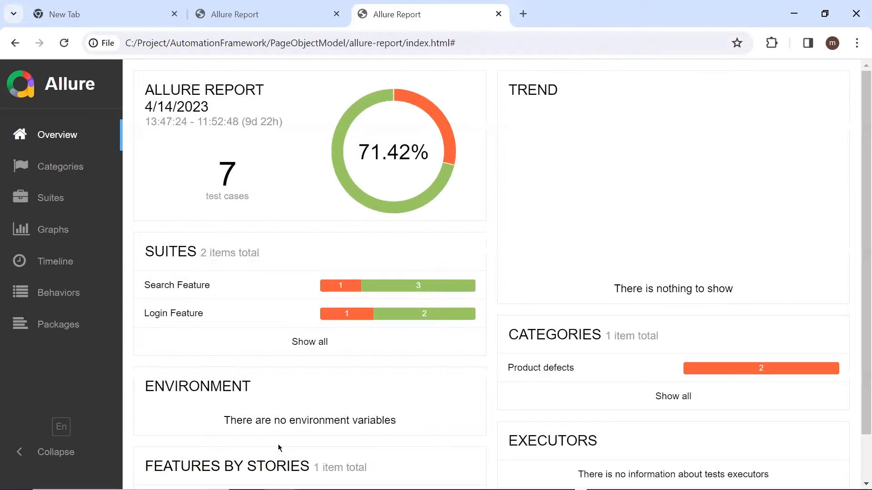